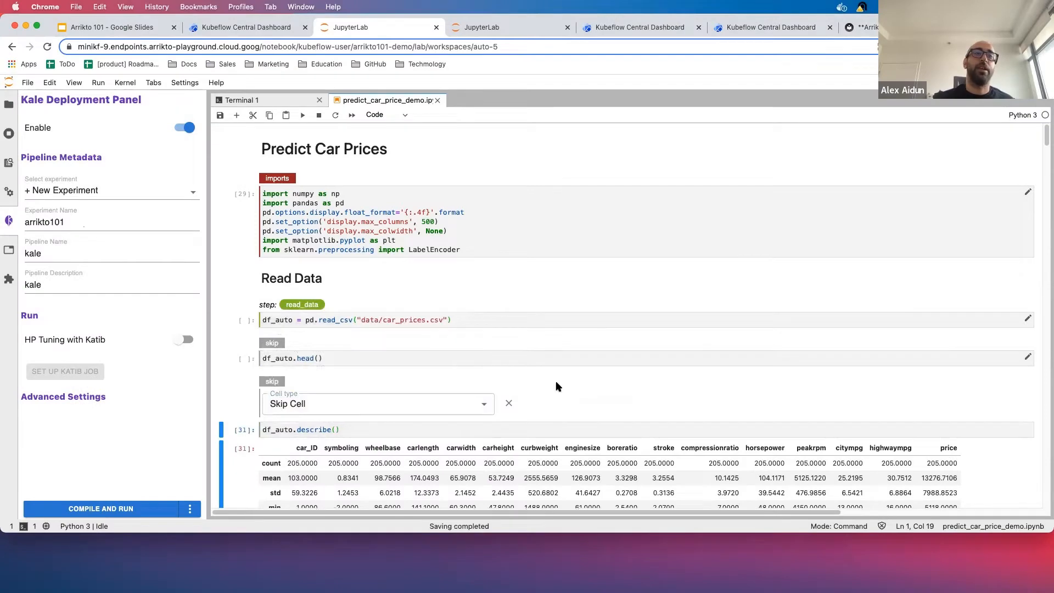
Scroll down to the Clean Data section to annotate the car_ID drop cell
{"action": "scroll", "scroll_direction": "down", "scroll_amount": 3}
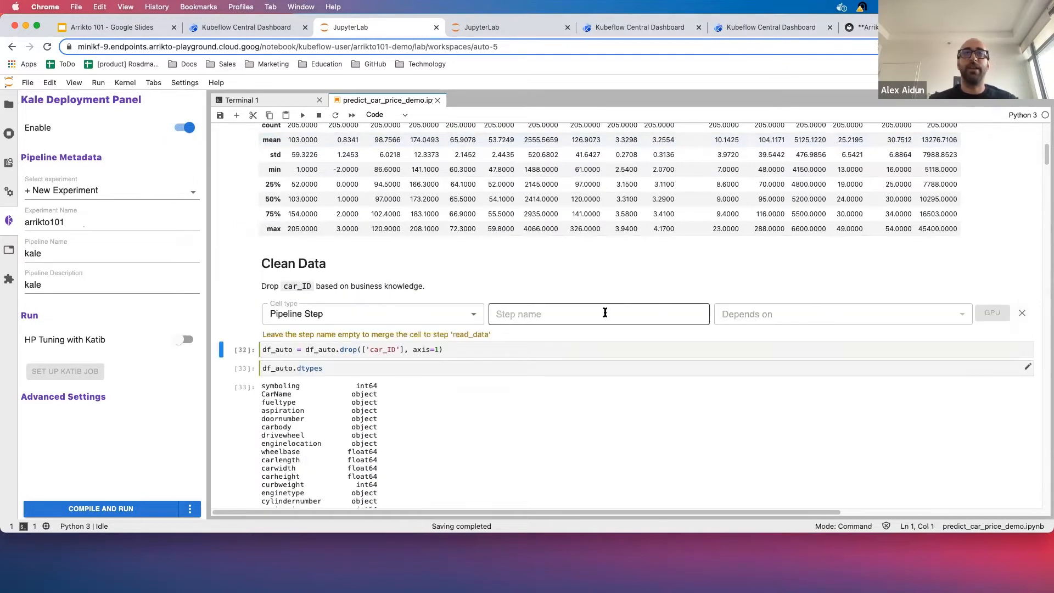
Name the car_ID drop cell step clean_data and set it to depend on read_data
{"action": "type", "text": "clean)data"}
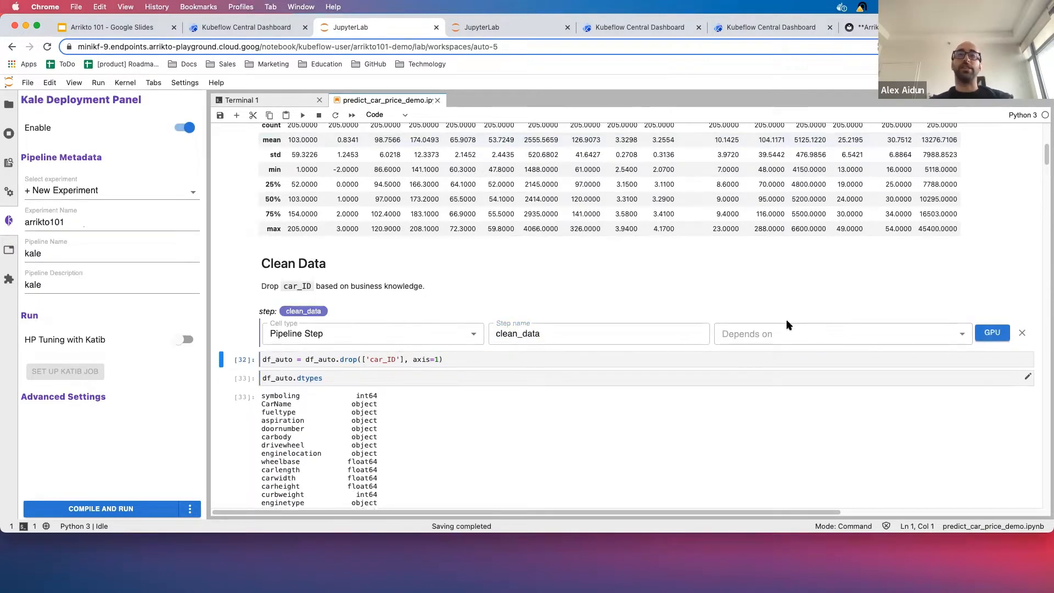
{"action": "left_click", "coordinate": [840, 334]}
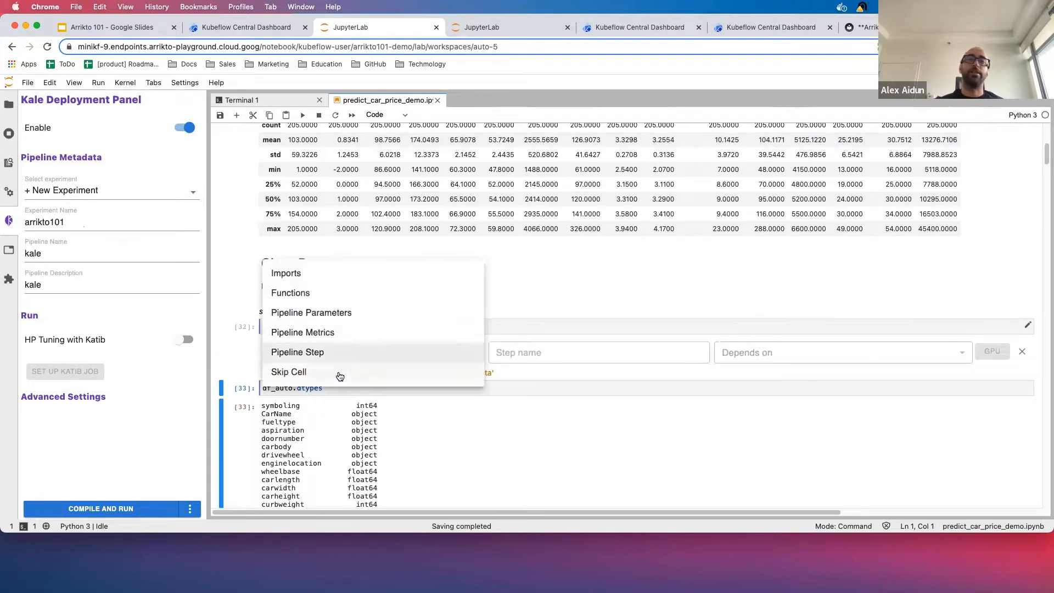
Mark the df_auto.dtypes cell as Skip Cell and move on to the duplicates check
{"action": "left_click", "coordinate": [289, 372]}
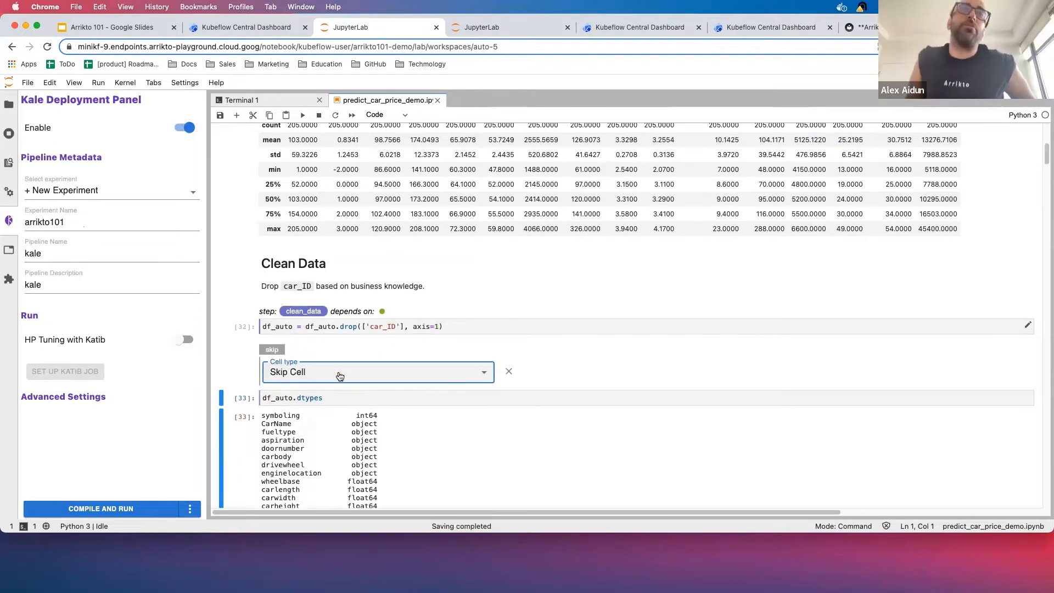
{"action": "mouse_move", "coordinate": [431, 205]}
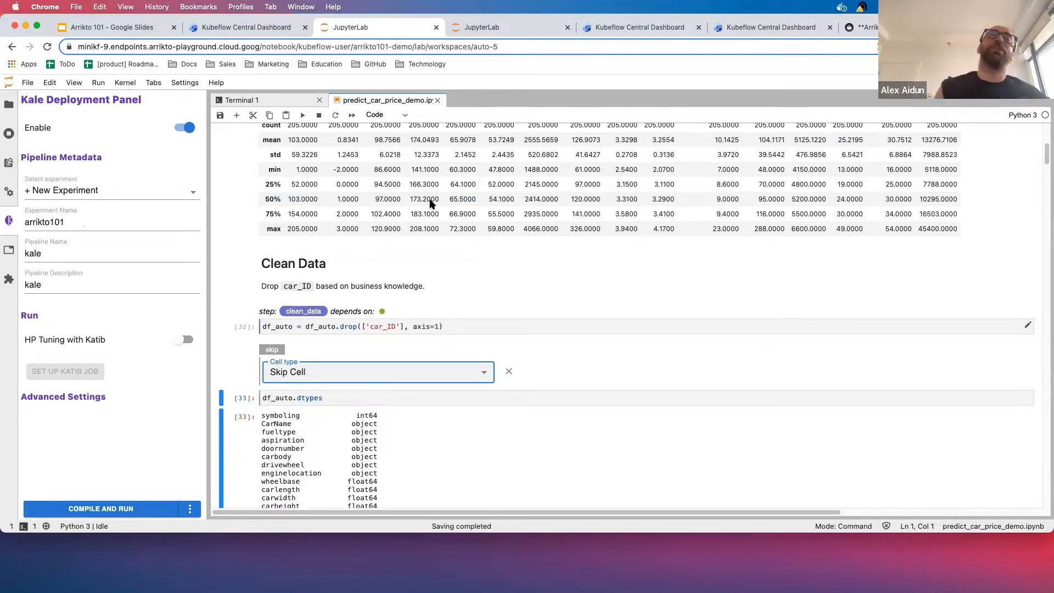
{"action": "left_click", "coordinate": [377, 372]}
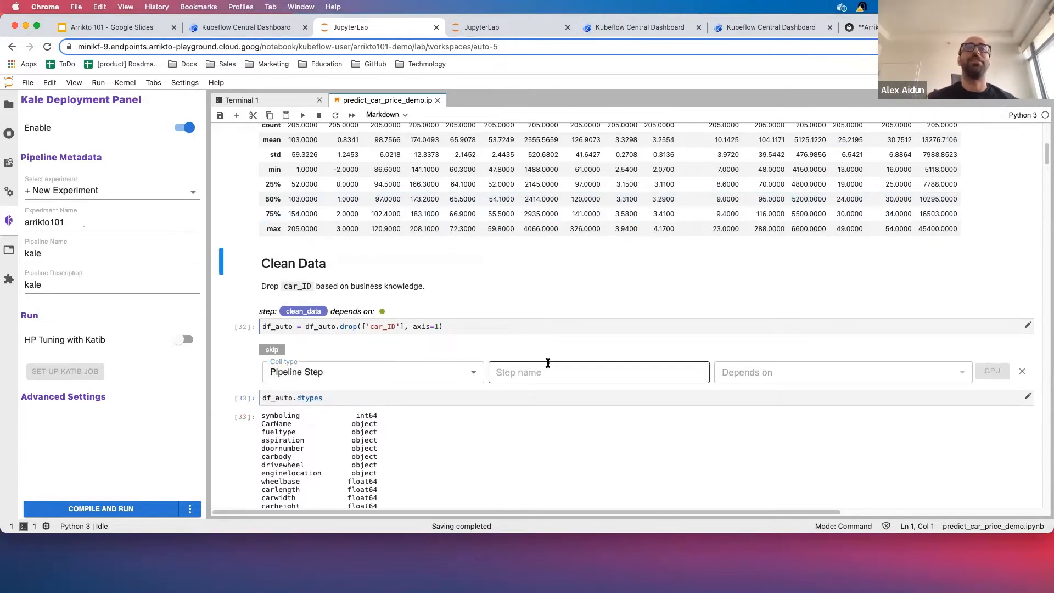
{"action": "scroll", "scroll_direction": "down", "scroll_amount": 3}
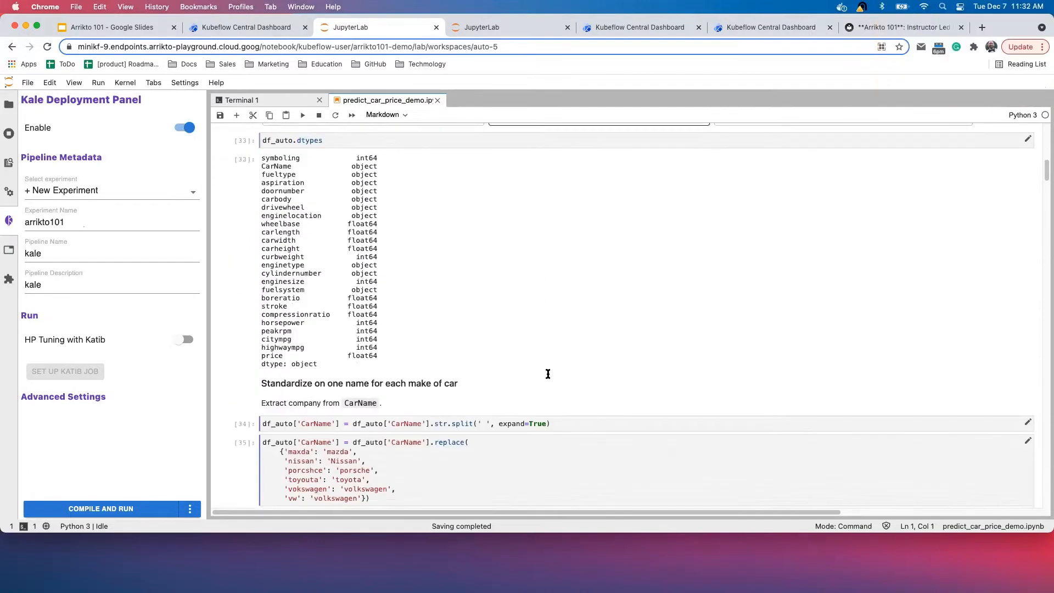
{"action": "scroll", "scroll_direction": "down", "scroll_amount": 3}
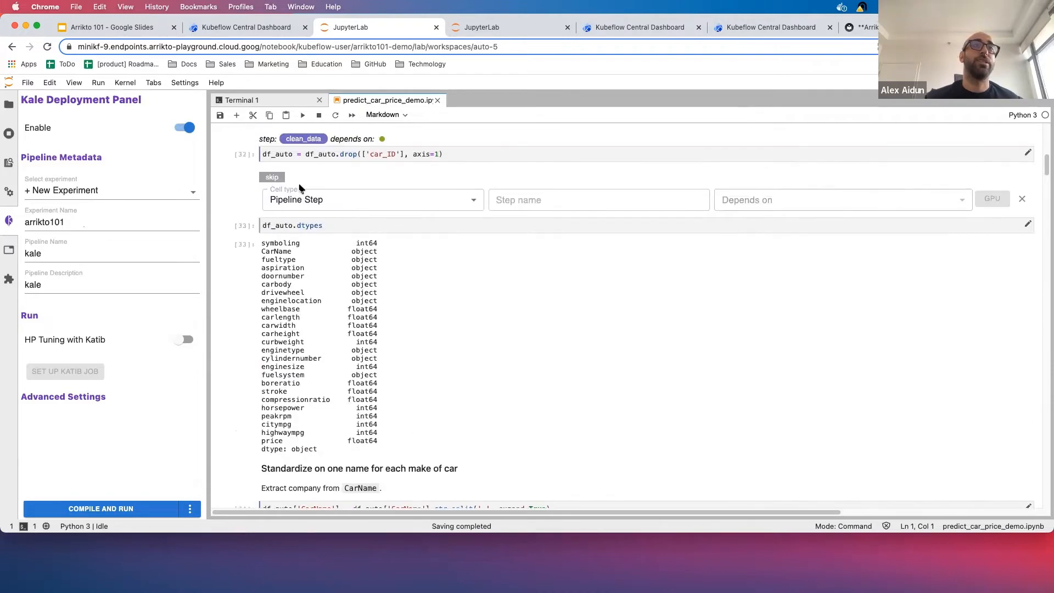
{"action": "mouse_move", "coordinate": [303, 139]}
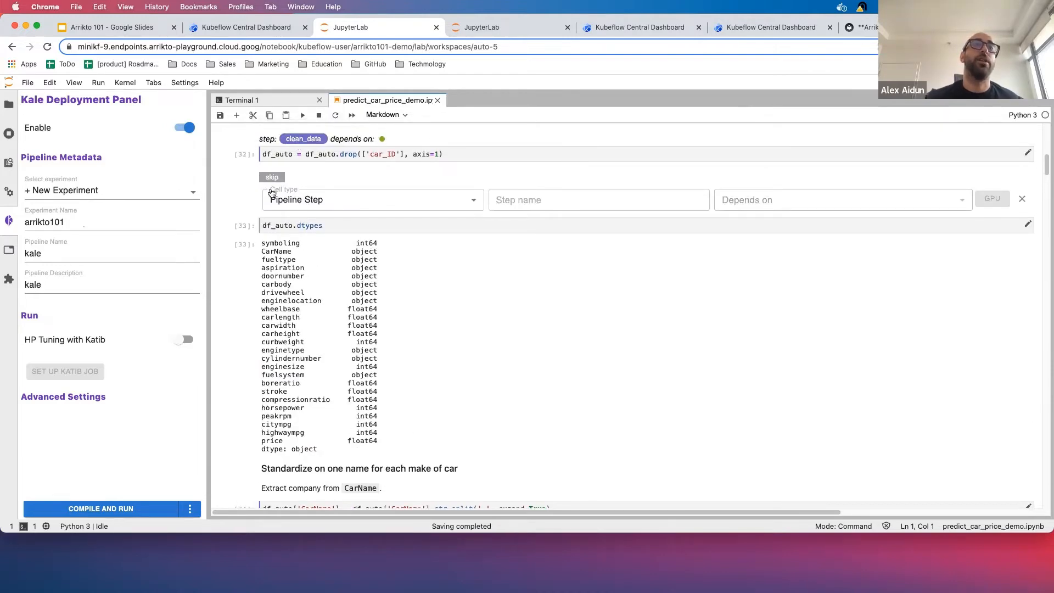
{"action": "scroll", "scroll_direction": "down", "scroll_amount": 3}
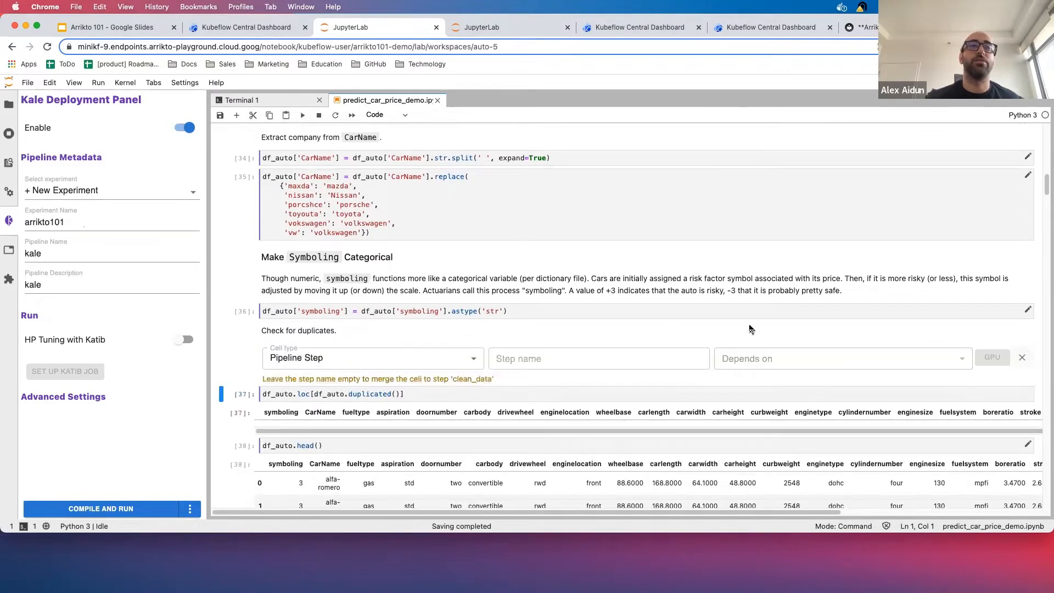
Mark the duplicated() check and df_auto.head() cells as Skip Cell
{"action": "left_click", "coordinate": [370, 358]}
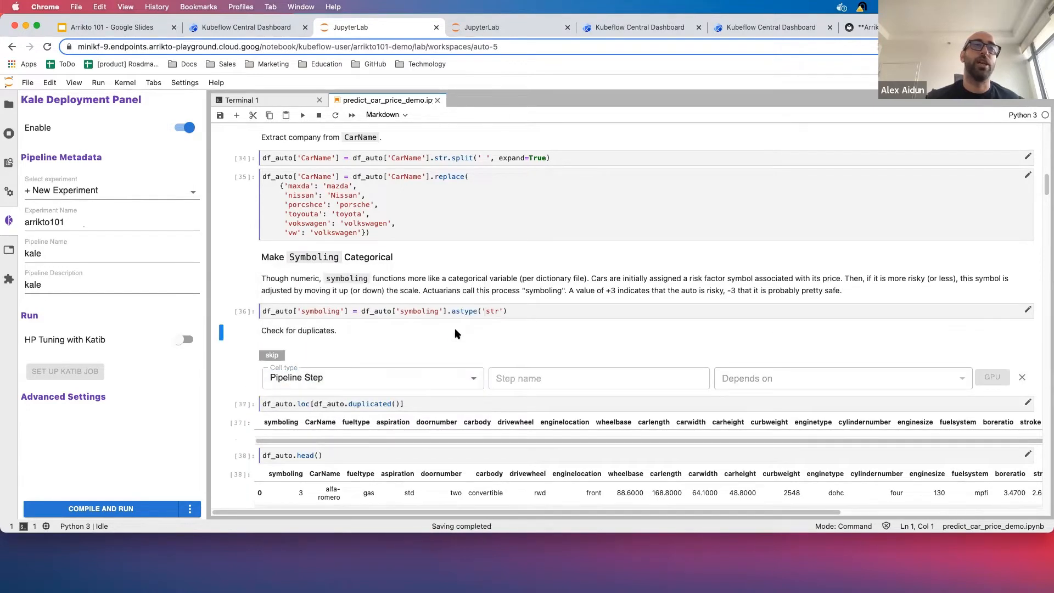
{"action": "scroll", "scroll_direction": "down", "scroll_amount": 3}
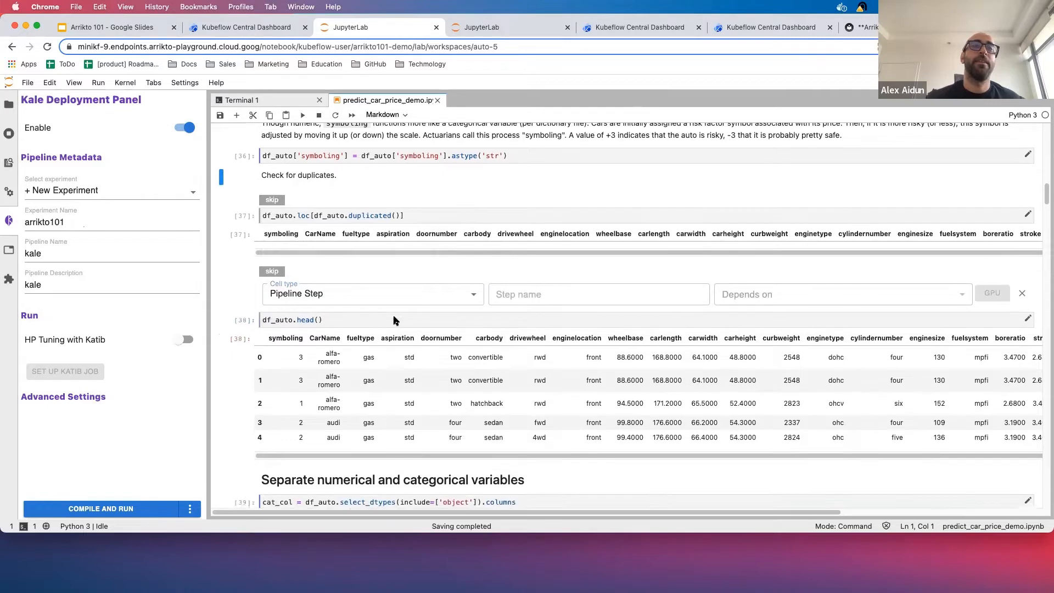
{"action": "scroll", "scroll_direction": "down", "scroll_amount": 3}
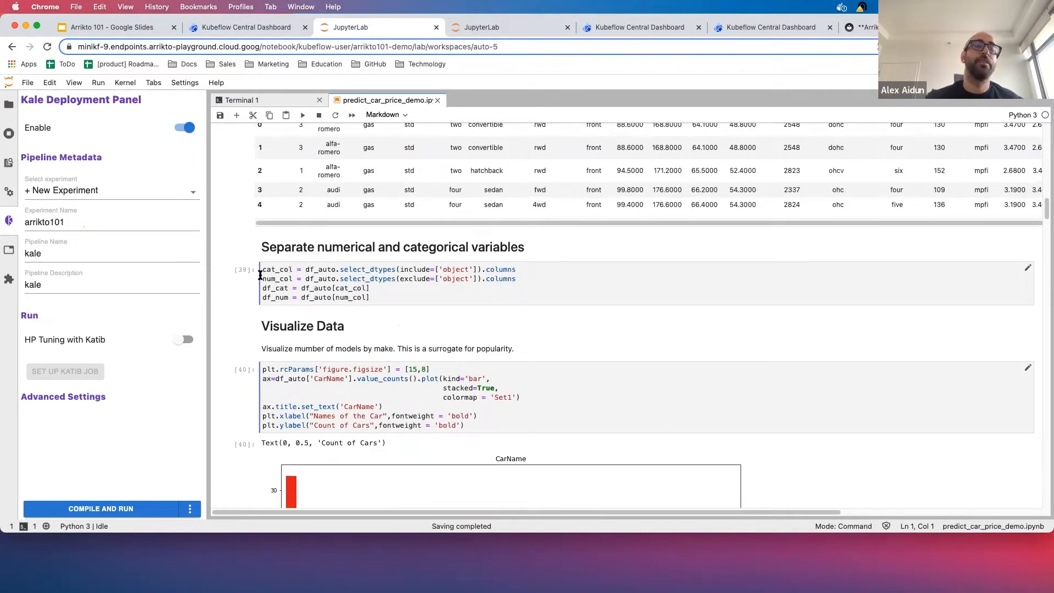
Mark the bar chart, outlier boxplot, pairplot and categorical boxplot cells as Skip Cell down to Modeling
{"action": "scroll", "scroll_direction": "down", "scroll_amount": 3}
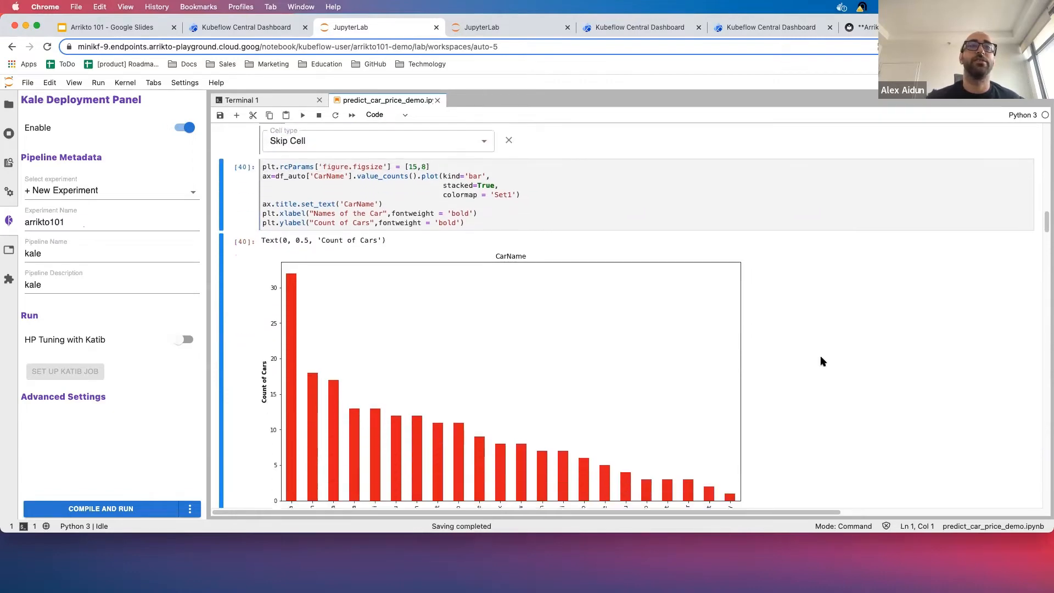
{"action": "scroll", "scroll_direction": "down", "scroll_amount": 3}
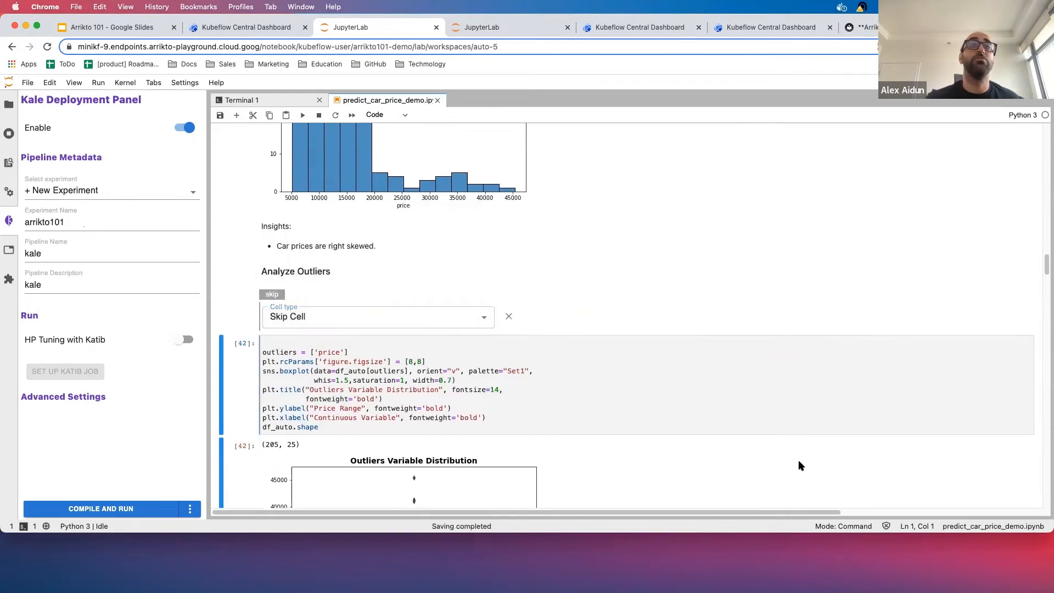
{"action": "scroll", "scroll_direction": "down", "scroll_amount": 3}
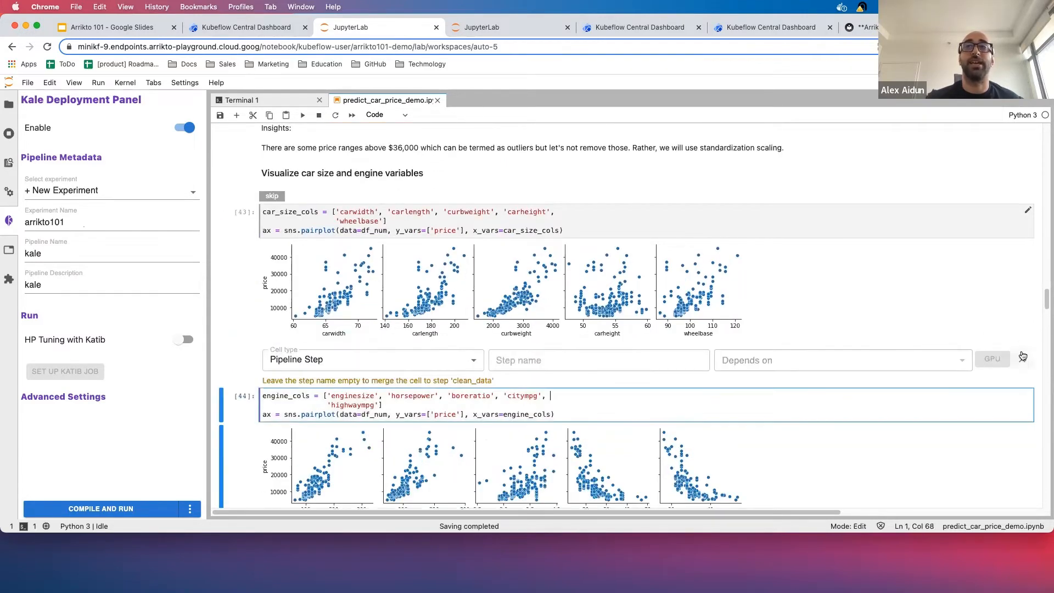
{"action": "left_click", "coordinate": [372, 359]}
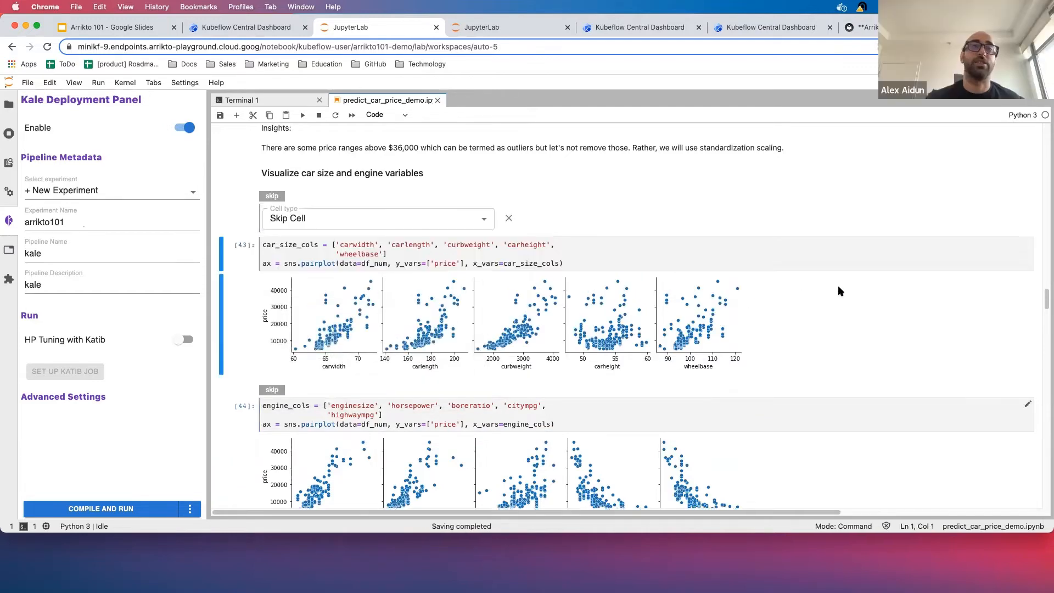
{"action": "scroll", "scroll_direction": "down", "scroll_amount": 3}
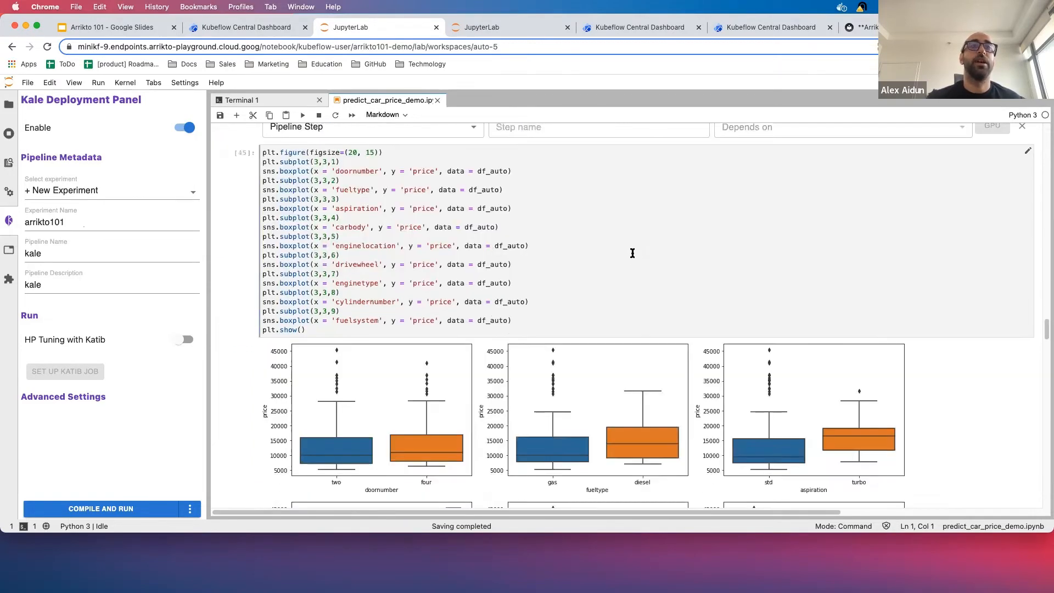
{"action": "scroll", "scroll_direction": "down", "scroll_amount": 3}
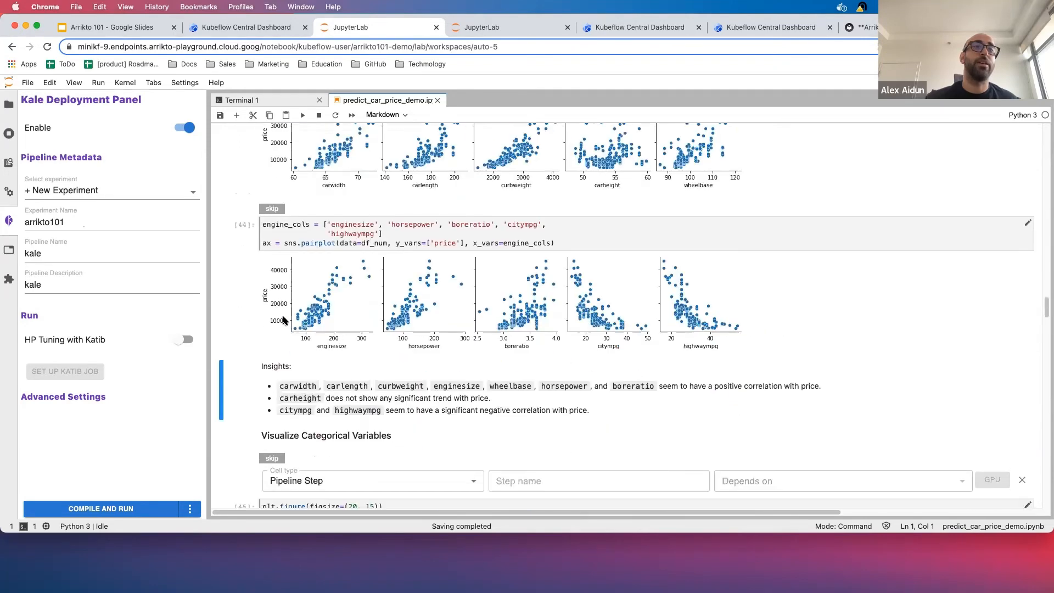
{"action": "scroll", "scroll_direction": "down", "scroll_amount": 3}
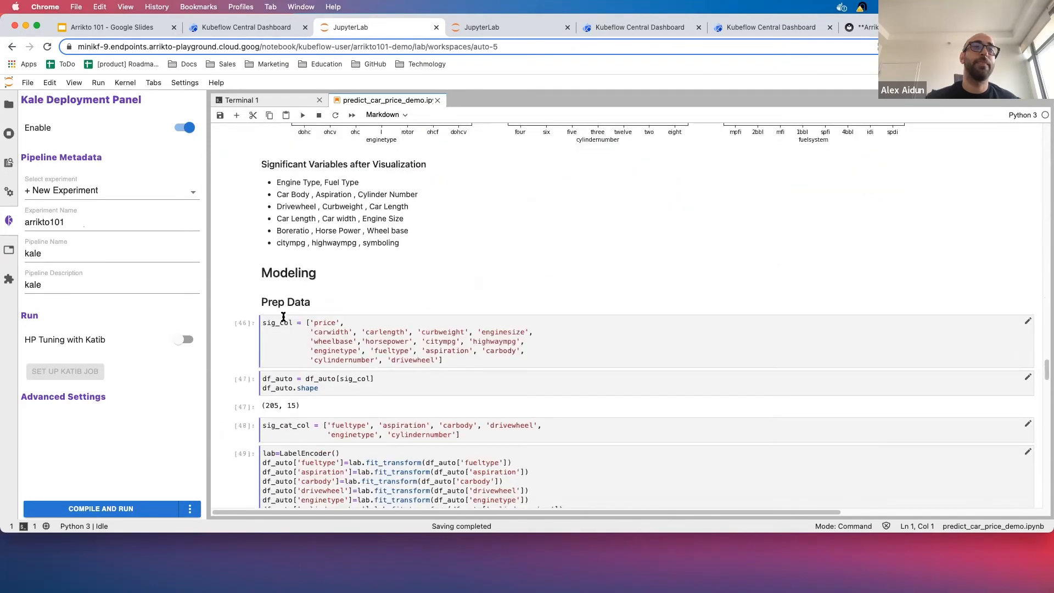
Name the first Prep Data cell step prep_data and set it to depend on clean_data
{"action": "scroll", "scroll_direction": "down", "scroll_amount": 3}
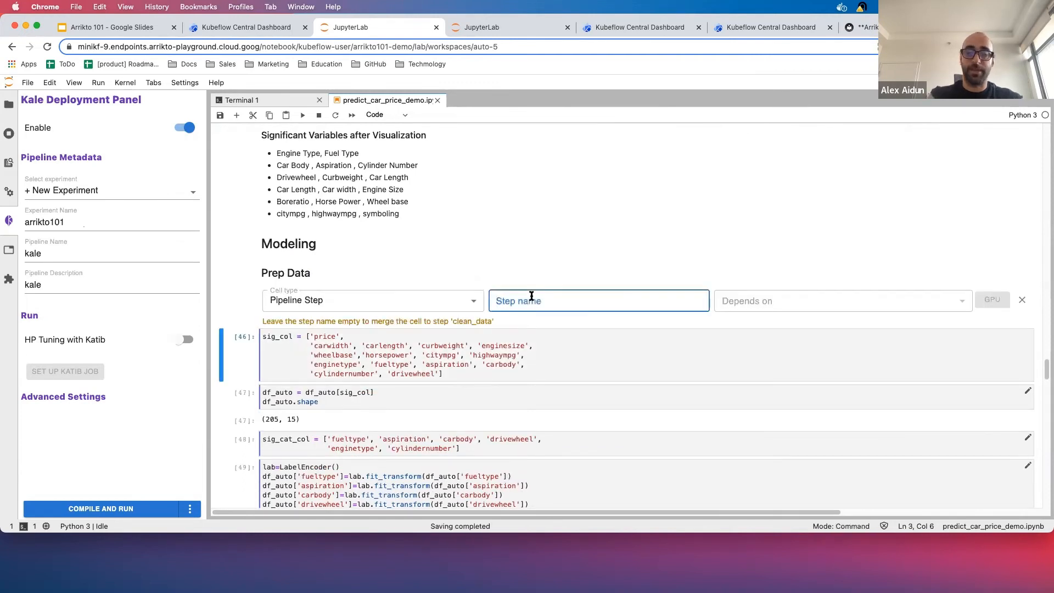
{"action": "type", "text": "prep_data"}
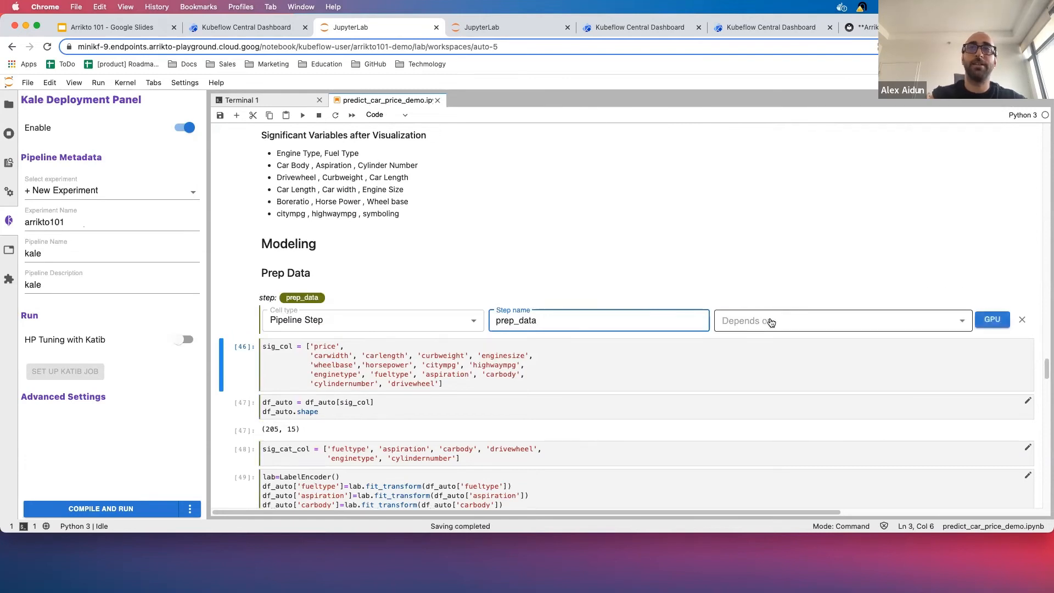
{"action": "left_click", "coordinate": [840, 319]}
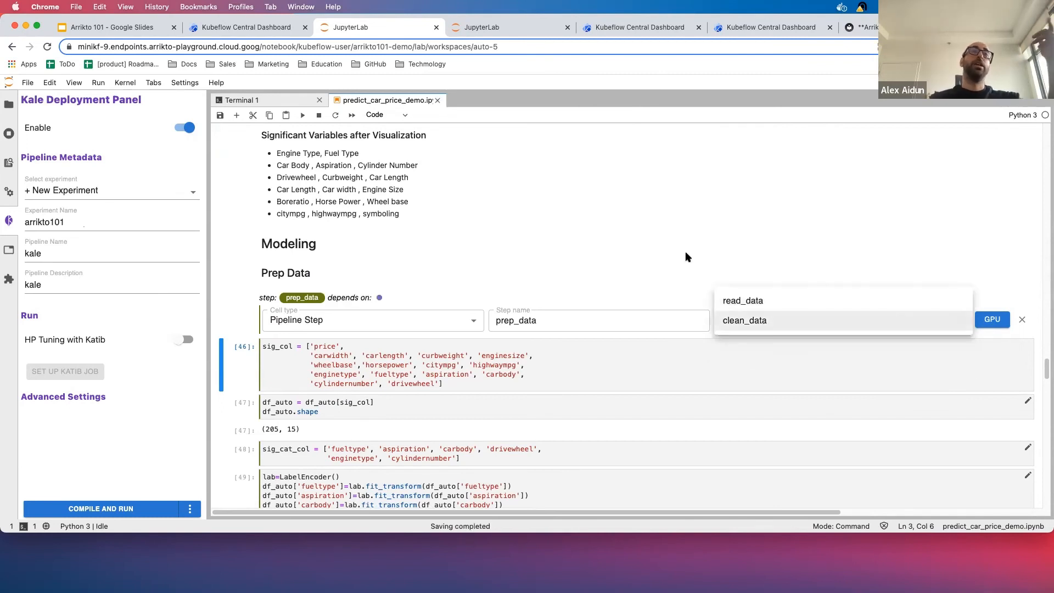
{"action": "left_click", "coordinate": [745, 319]}
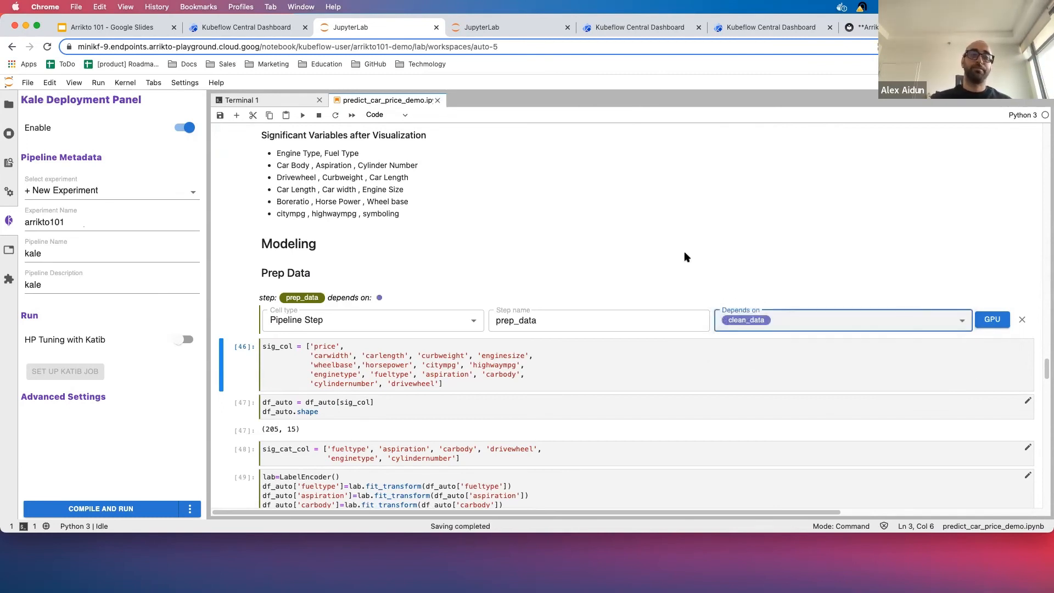